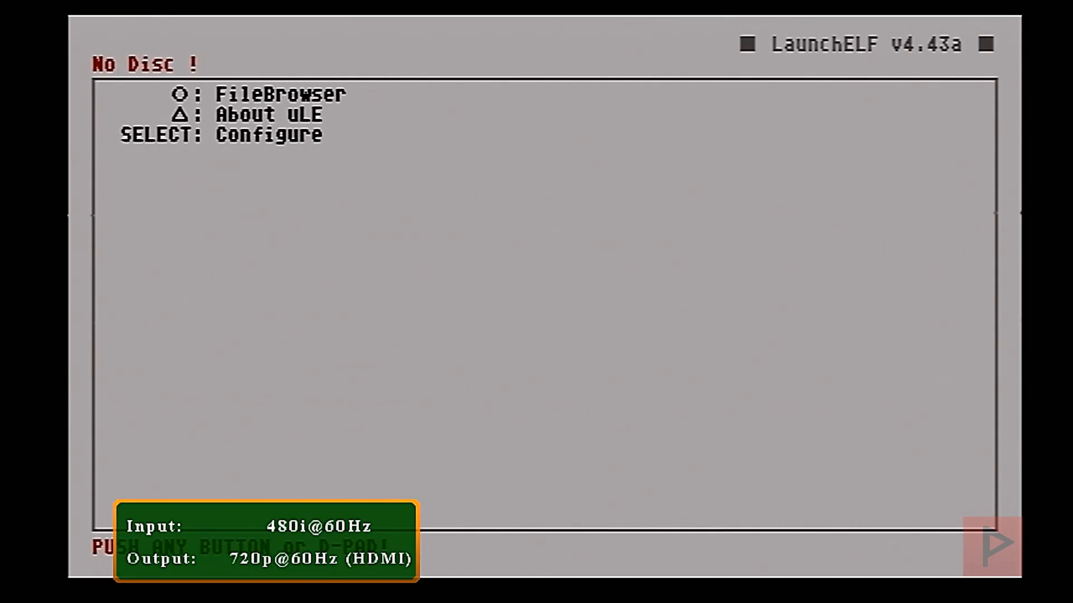
# Browse mc0:/BOOT in the file browser and rest the cursor on CODEBREAKER10.ELF.
pyautogui.press('circle')
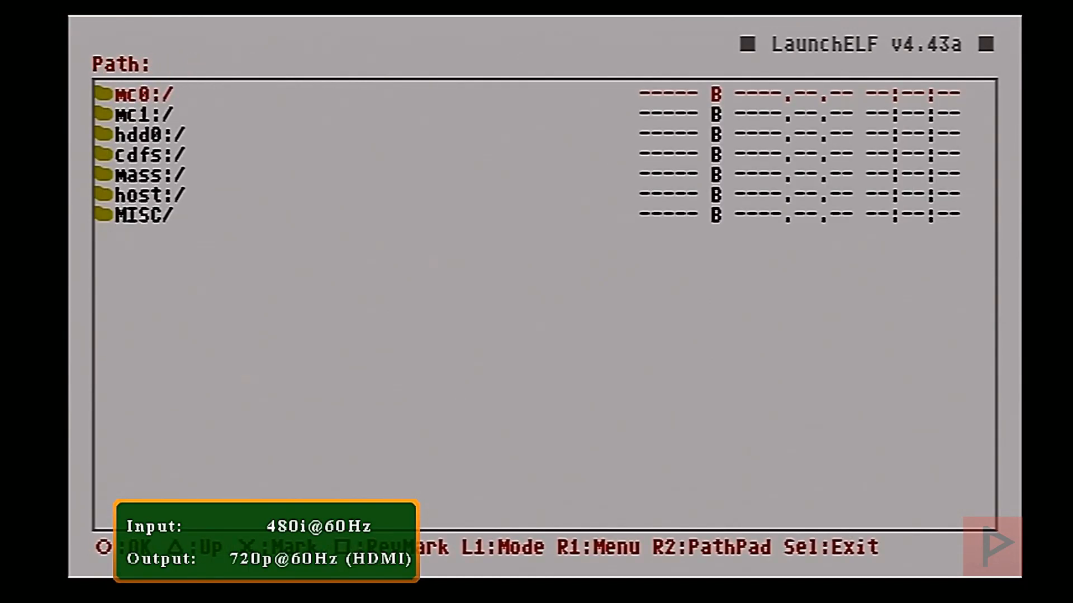
pyautogui.click(144, 94)
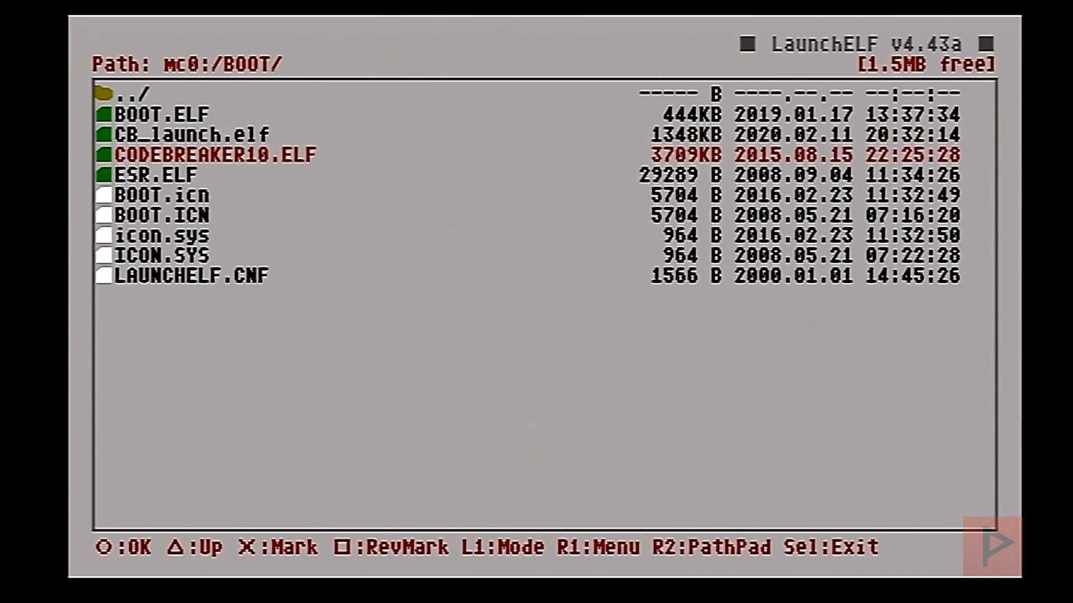
pyautogui.press('Up')
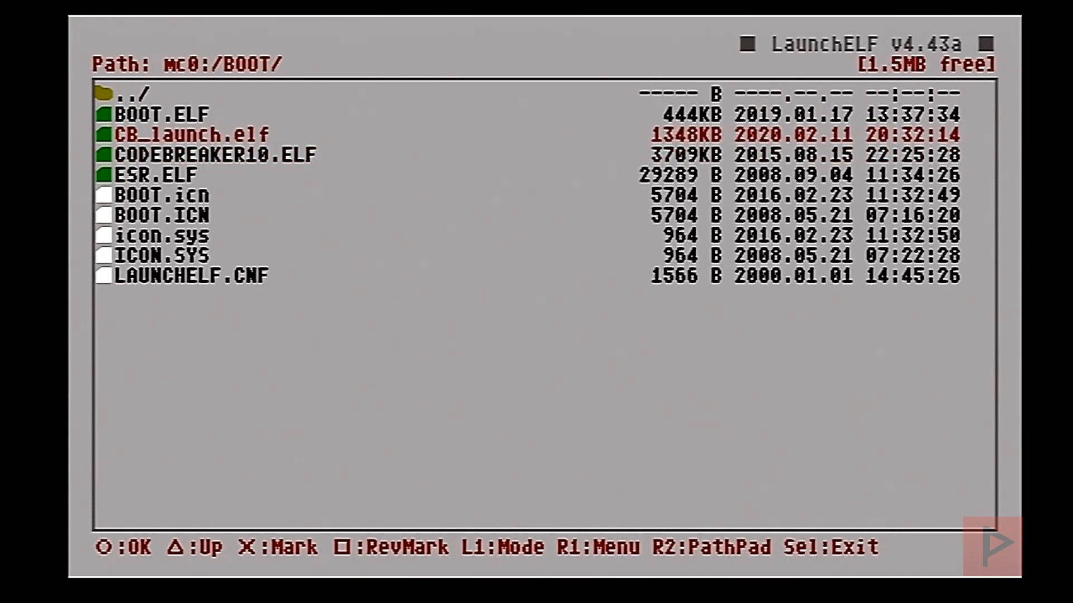
pyautogui.press('down')
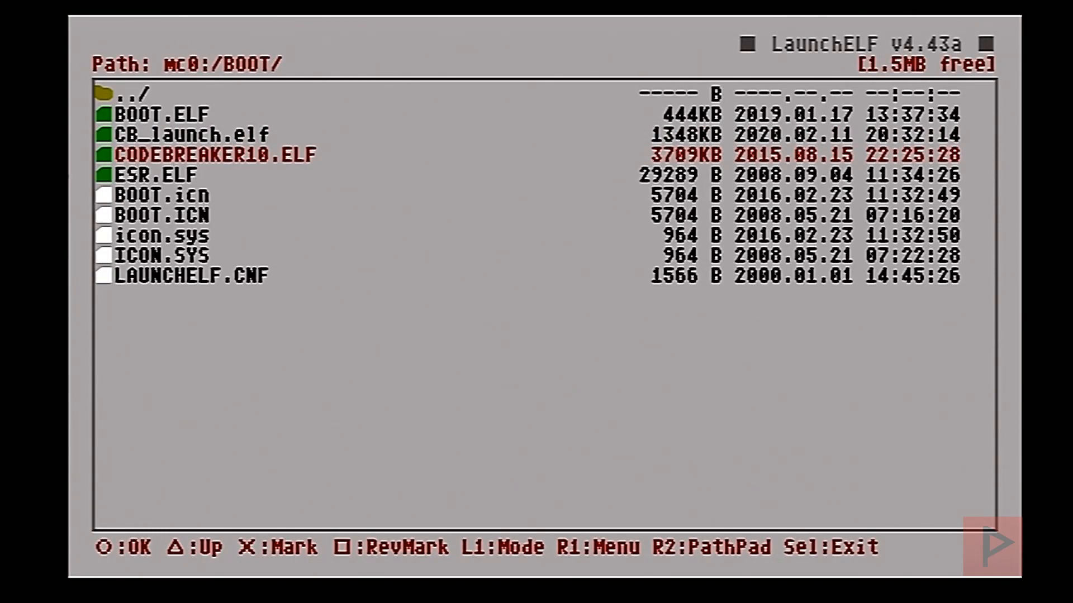
# Run CODEBREAKER10.ELF so CodeBreaker's main menu appears with Marvel Vs. Capcom 2 selected.
pyautogui.click(214, 155)
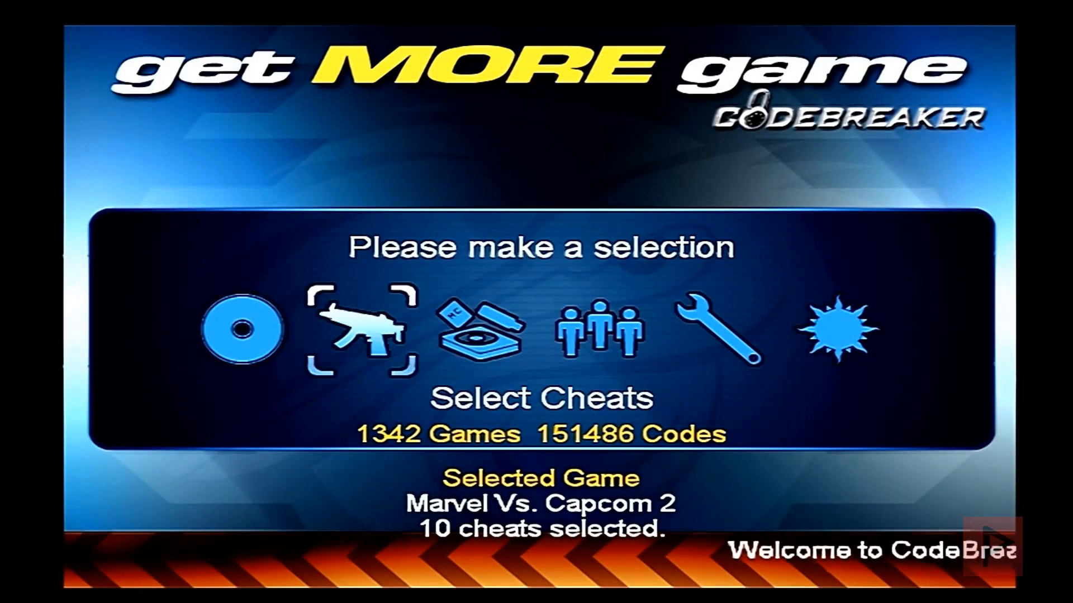
# Enter Select Cheats, scroll the Games List to Marvel Vs. Capcom 2 and view its cheats.
pyautogui.click(364, 331)
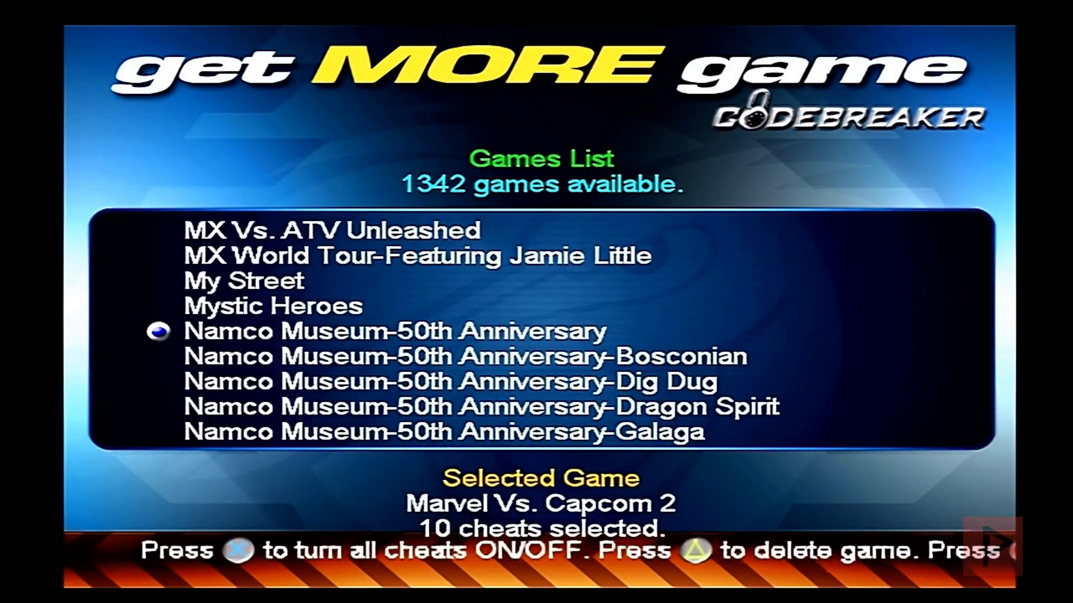
pyautogui.scroll(3)
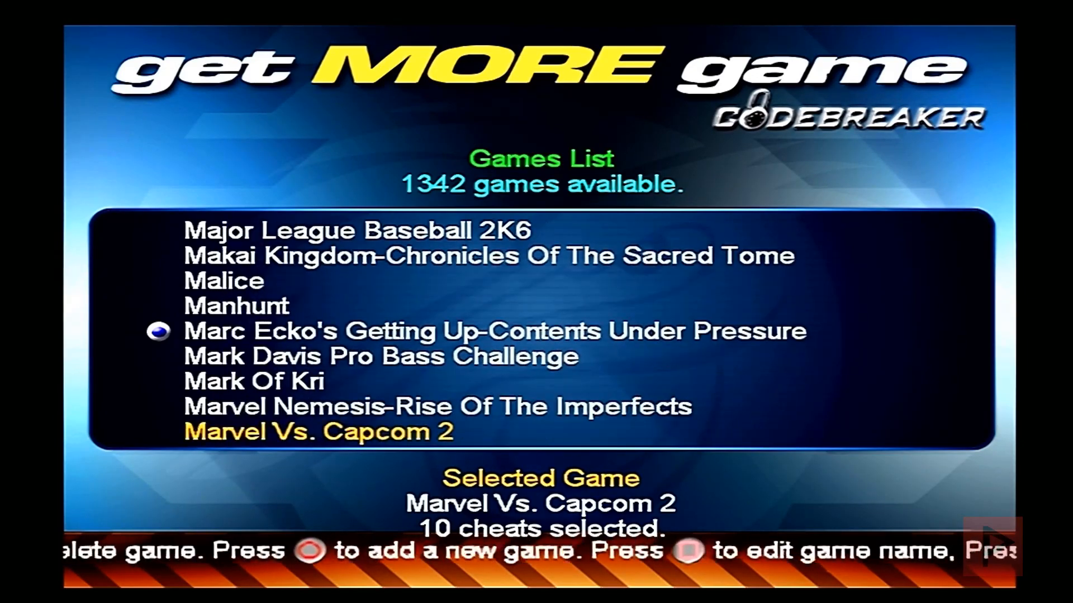
pyautogui.press('Enter')
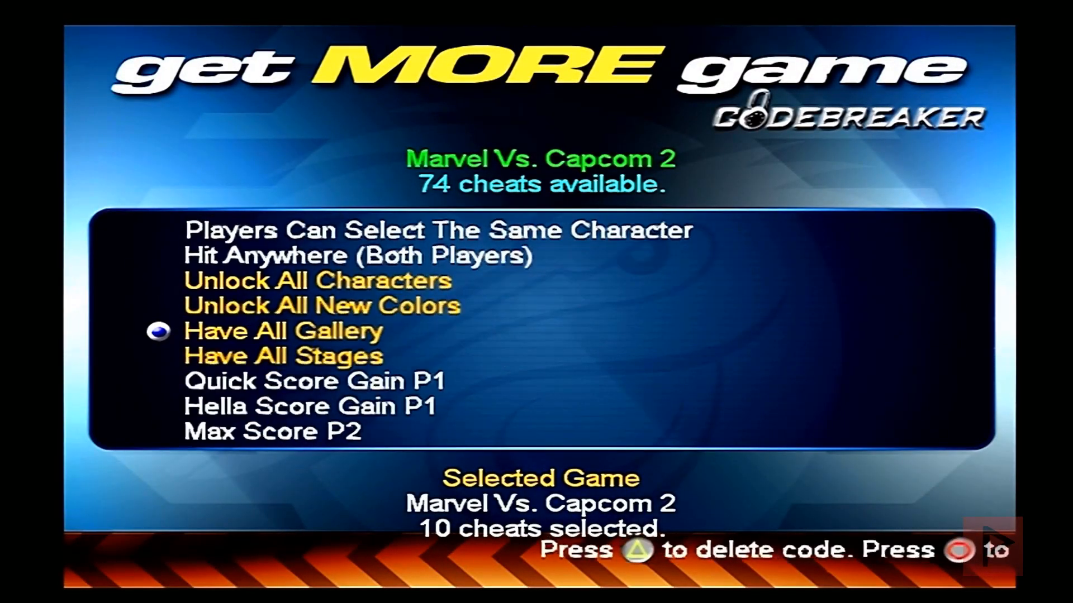
# Review the 74 Marvel Vs. Capcom 2 cheats with 10 enabled, then start the game with them.
pyautogui.scroll(-3)
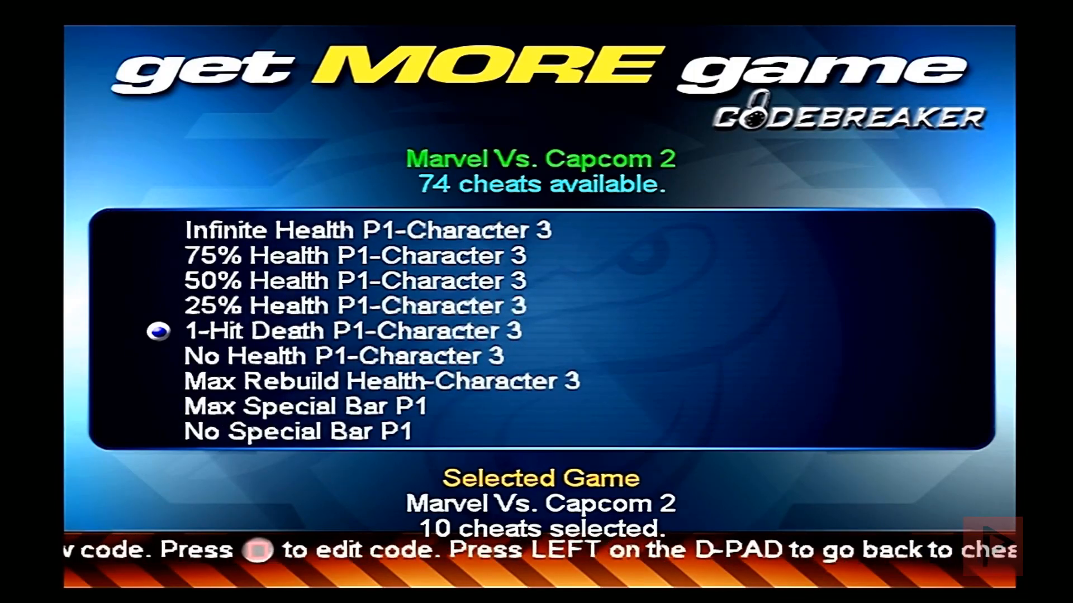
pyautogui.scroll(-3)
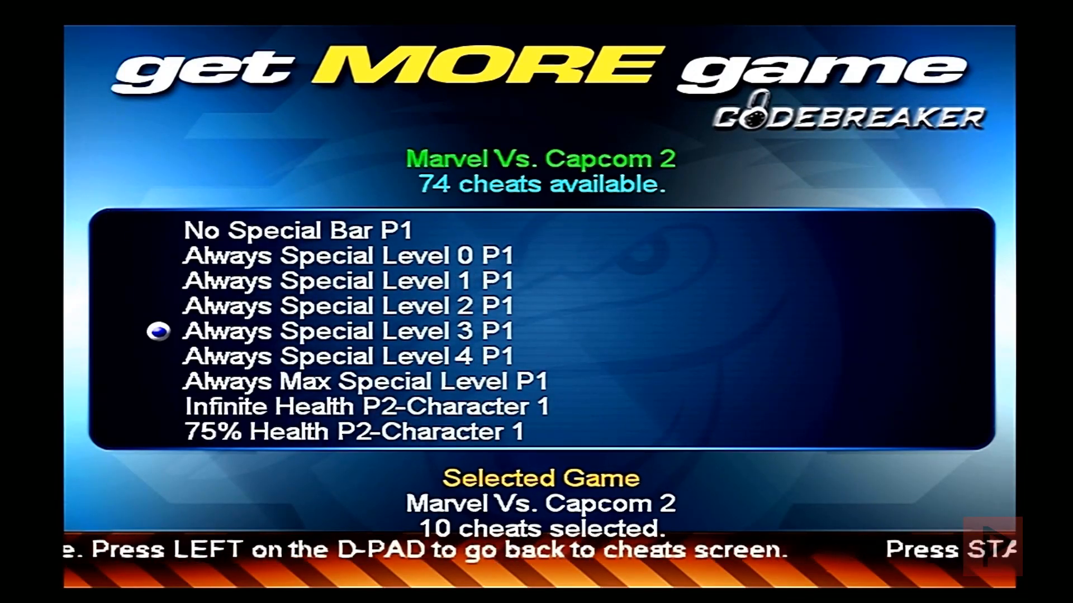
pyautogui.scroll(-3)
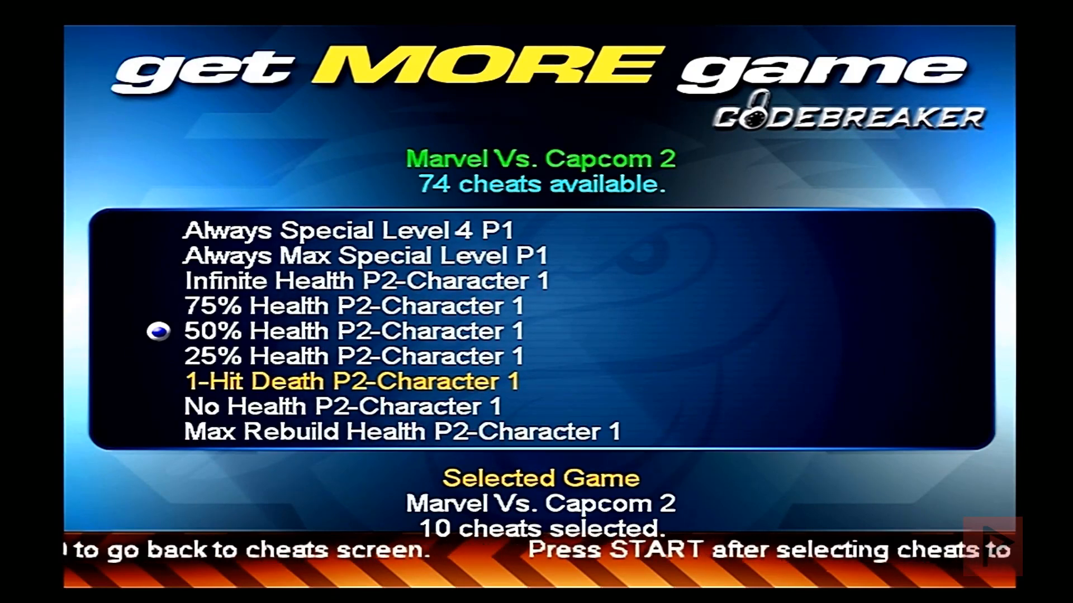
pyautogui.scroll(-3)
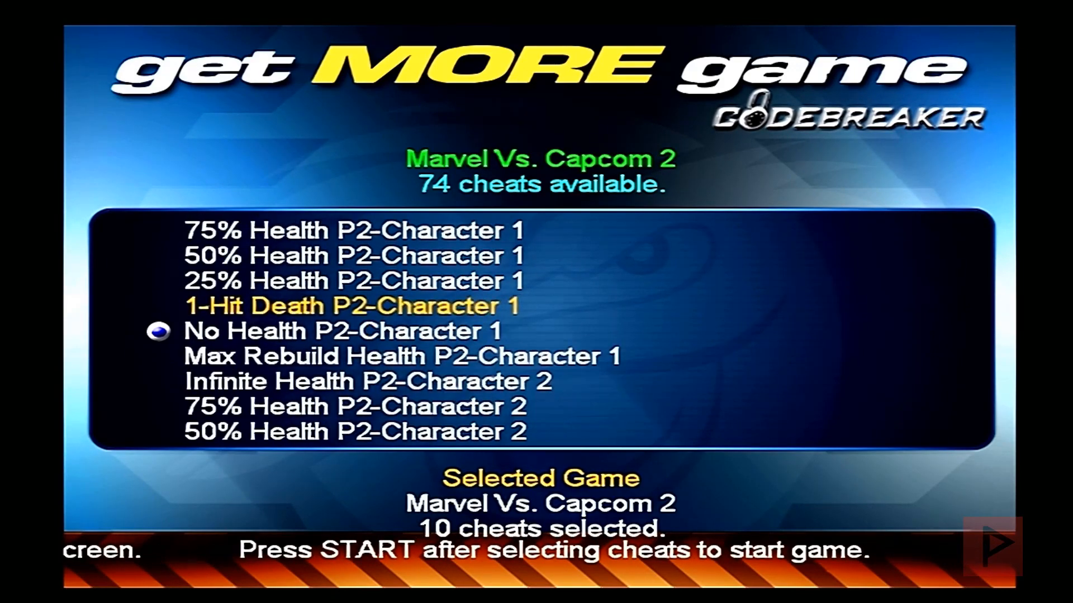
pyautogui.scroll(-3)
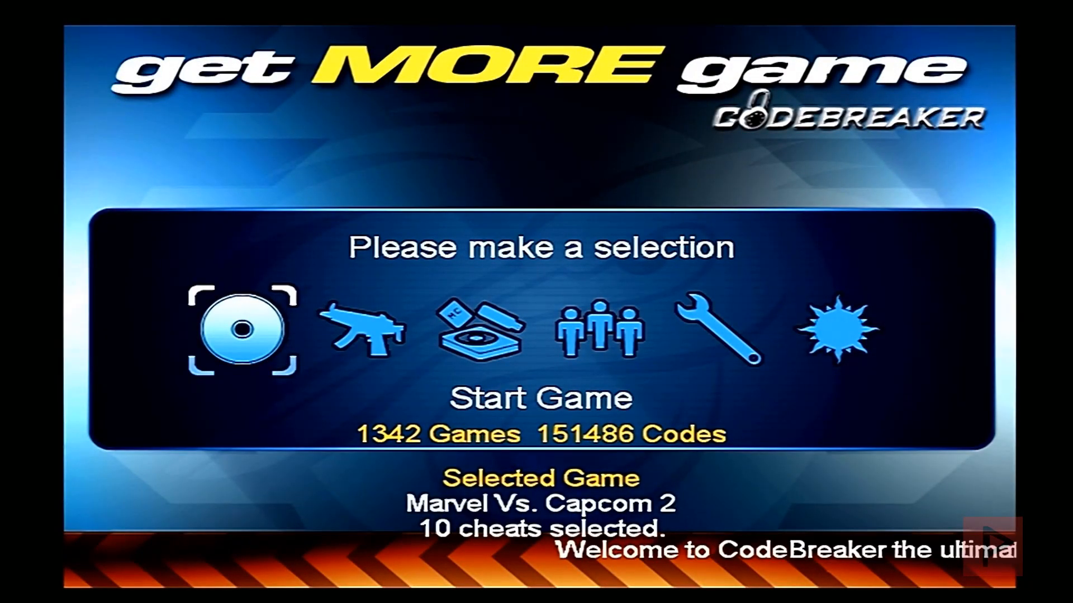
pyautogui.click(244, 329)
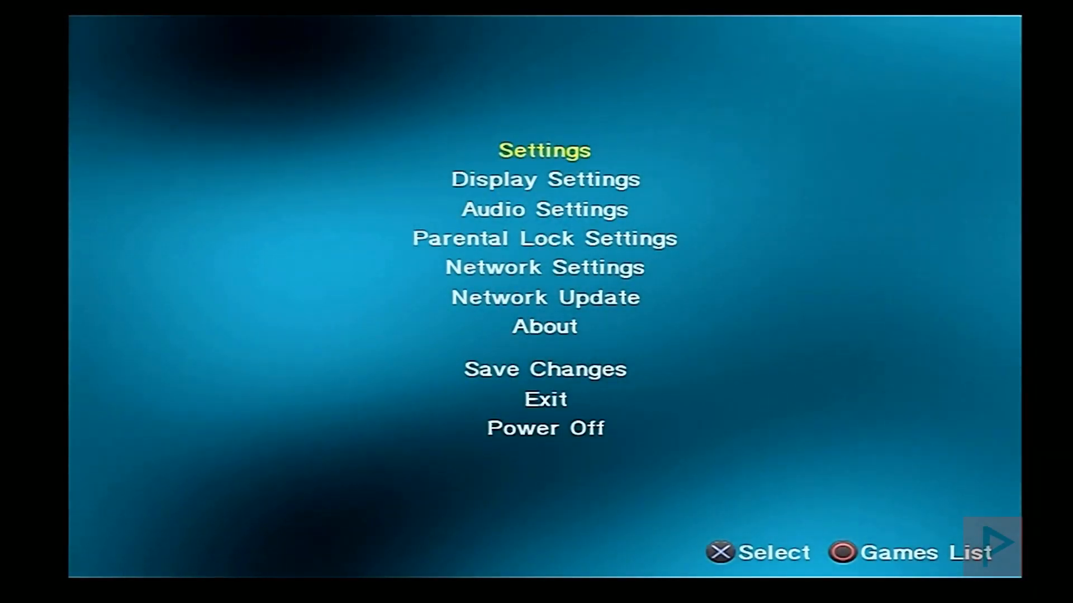
# Start Marvel vs. Capcom 2 from OPL's Games List so it reaches the main mode menu.
pyautogui.click(544, 267)
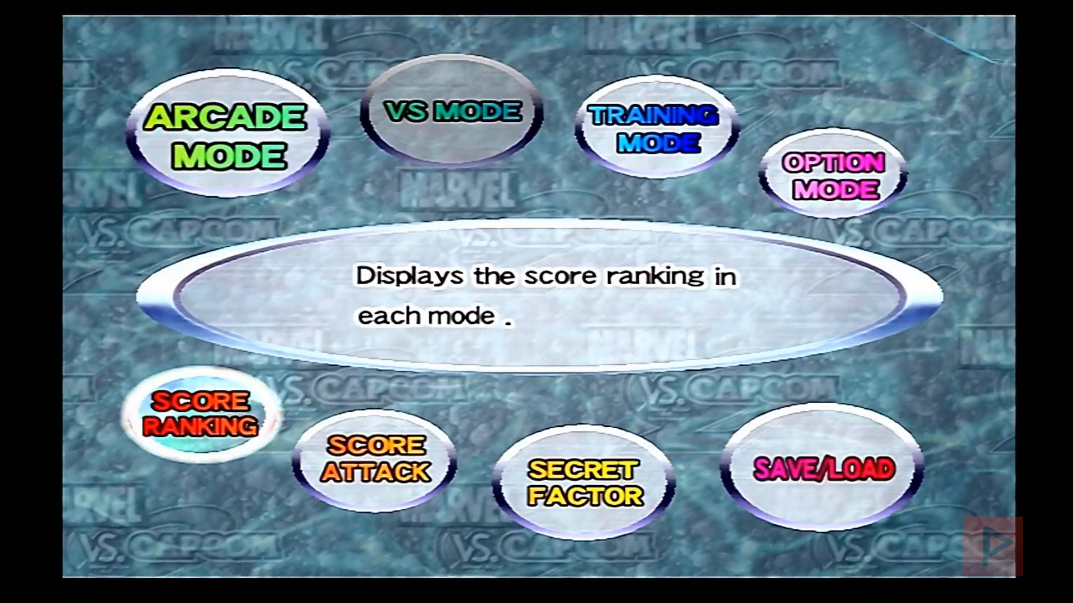
pyautogui.click(581, 483)
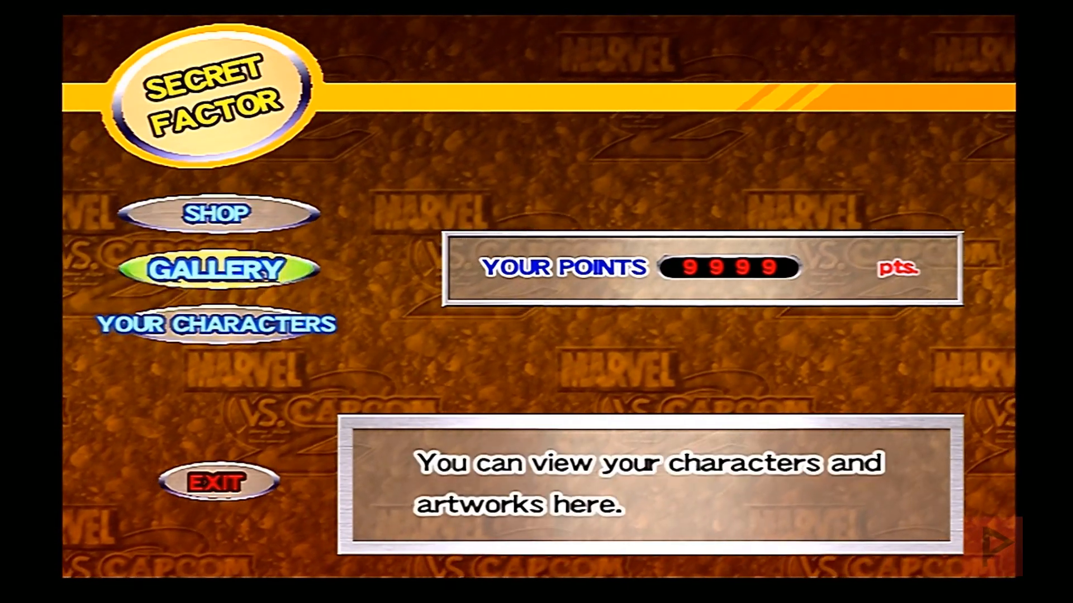
pyautogui.click(217, 213)
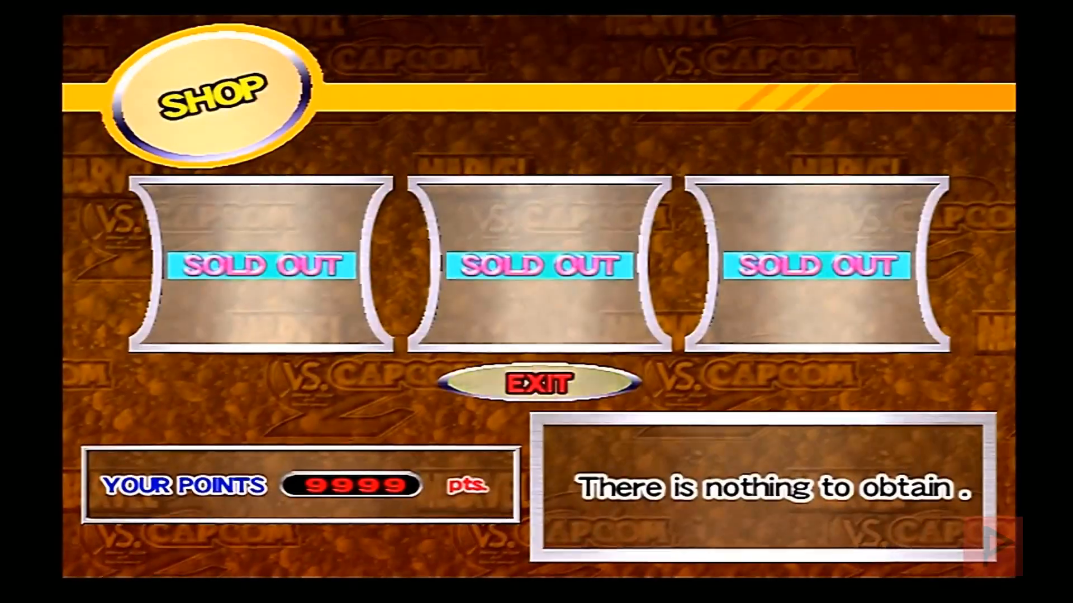
pyautogui.click(539, 382)
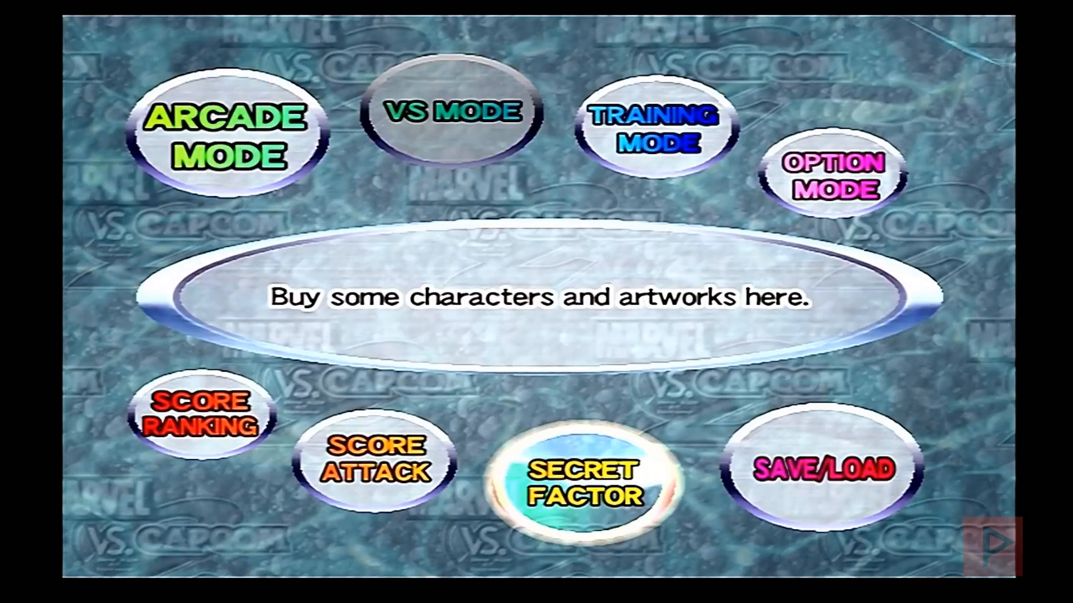